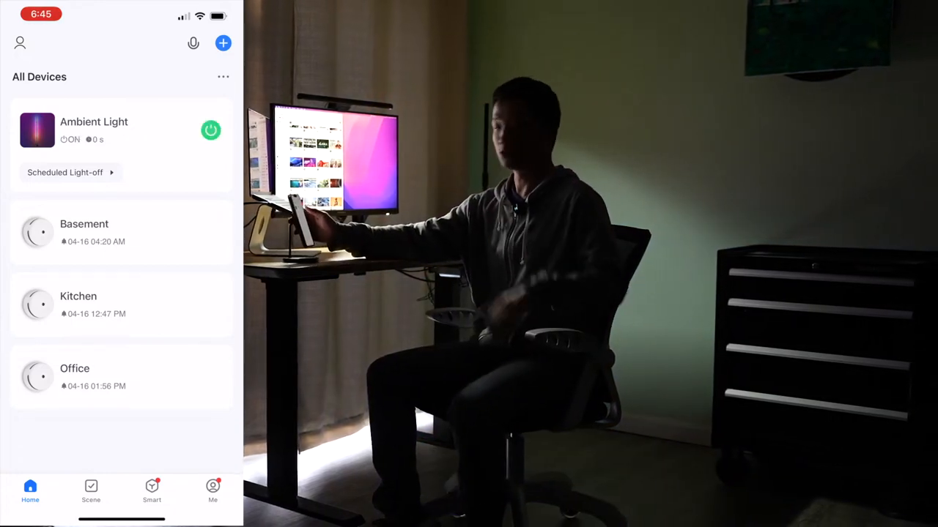
Open the Ambient Light lamp and try preset scenes such as Flowing Water.
{"action": "left_click", "coordinate": [94, 122]}
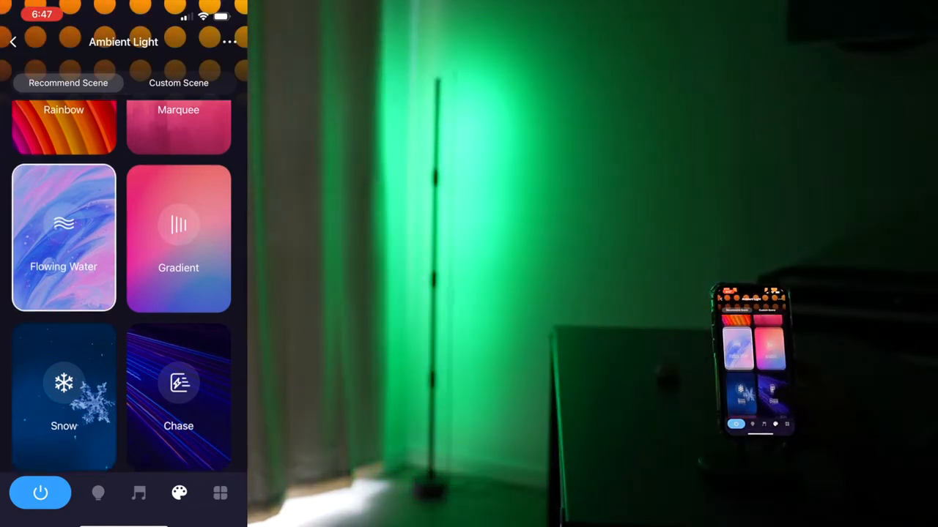
{"action": "left_click", "coordinate": [13, 41]}
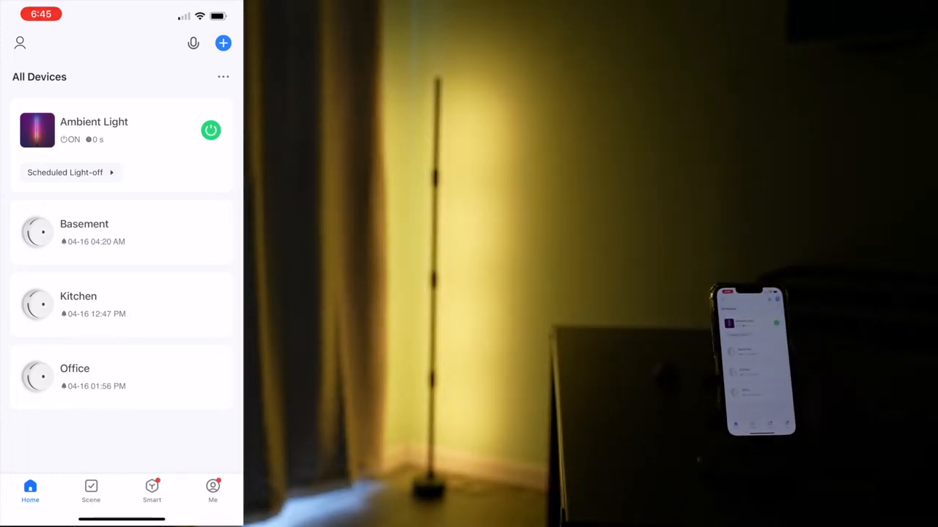
Toggle Ambient Light off and on, then apply the Rhythm and Roll music effects.
{"action": "left_click", "coordinate": [211, 131]}
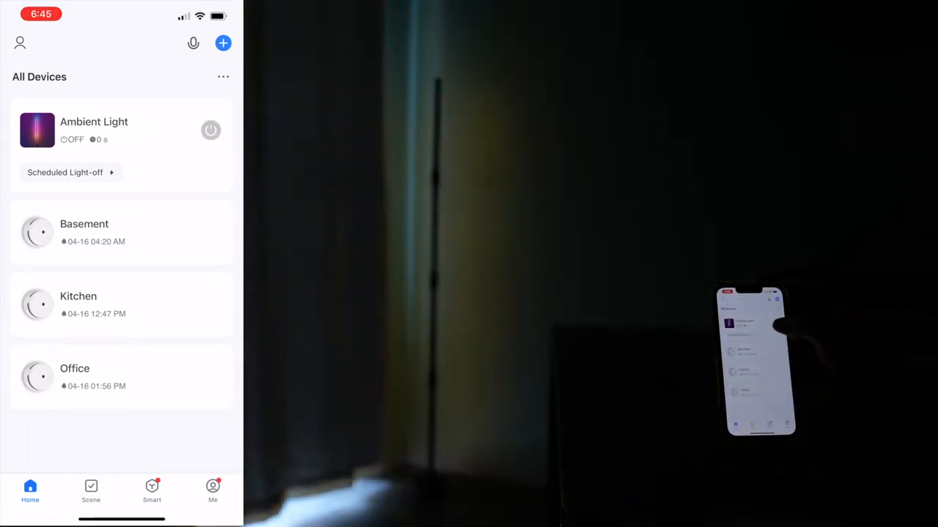
{"action": "left_click", "coordinate": [212, 132]}
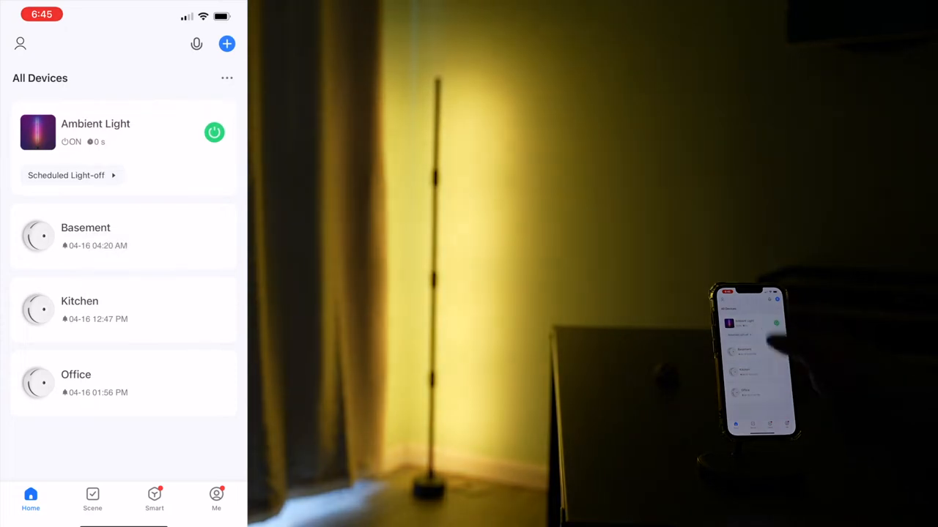
{"action": "left_click", "coordinate": [95, 132]}
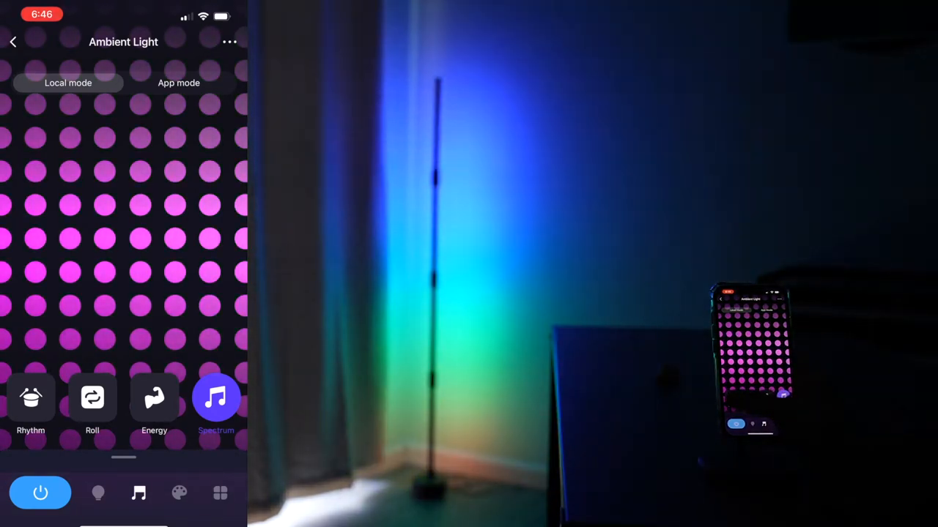
{"action": "left_click", "coordinate": [31, 397]}
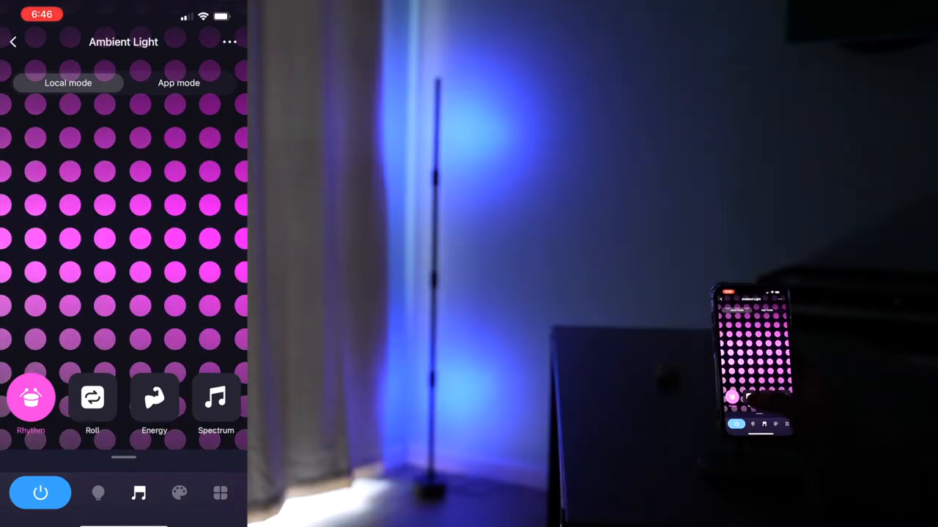
{"action": "left_click", "coordinate": [92, 397]}
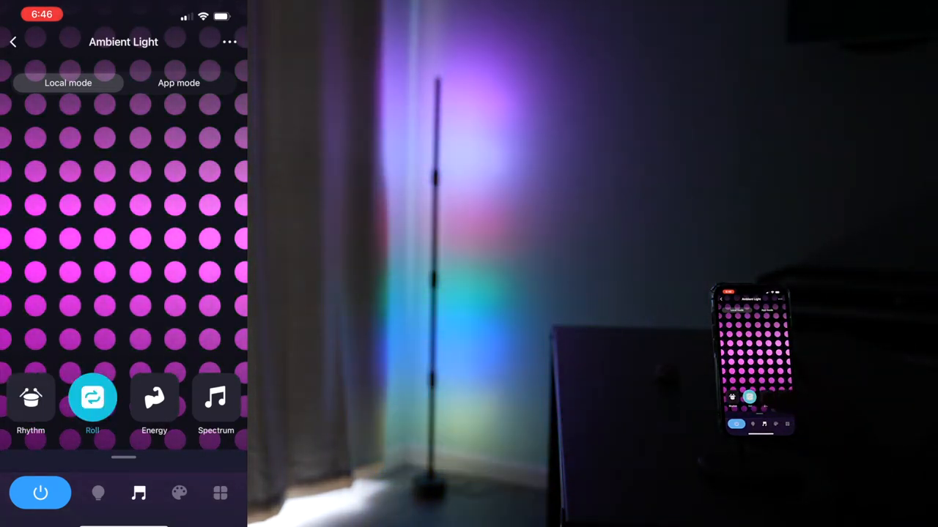
{"action": "left_click", "coordinate": [154, 397]}
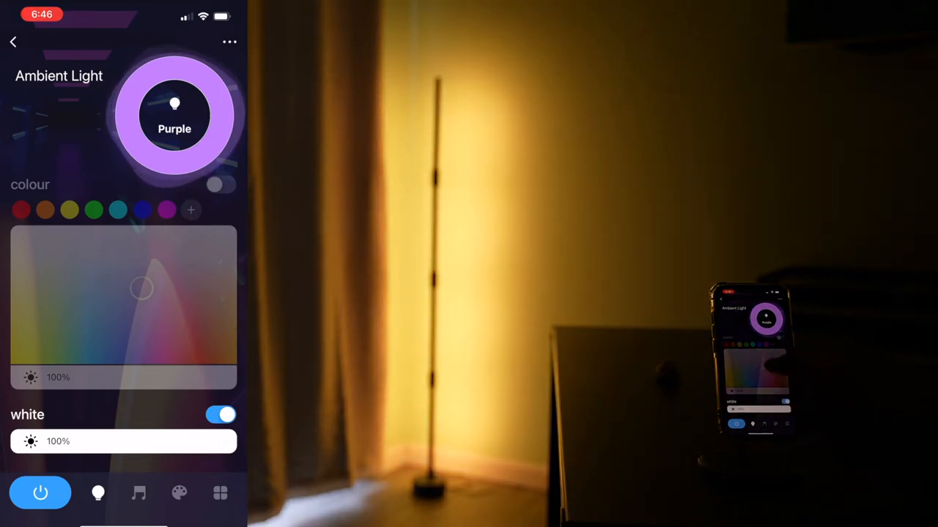
Switch Ambient Light from white to colour mode and set it to red.
{"action": "left_click", "coordinate": [94, 210]}
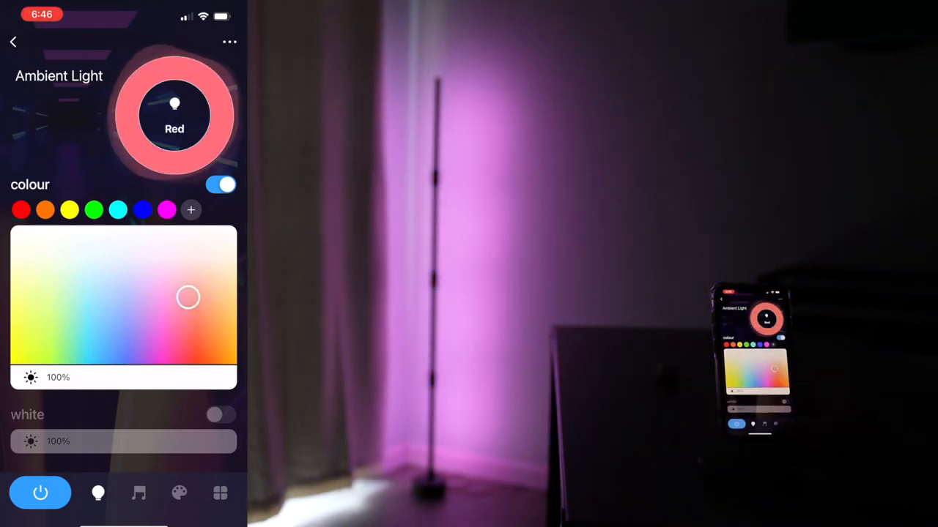
{"action": "left_click", "coordinate": [180, 492]}
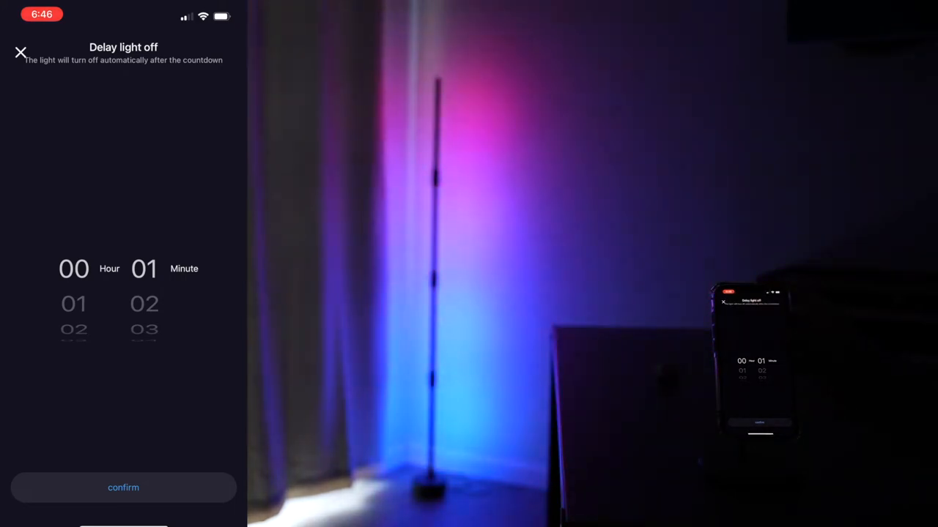
View the delay-off countdown and the empty schedule list, closing each.
{"action": "left_click", "coordinate": [20, 52]}
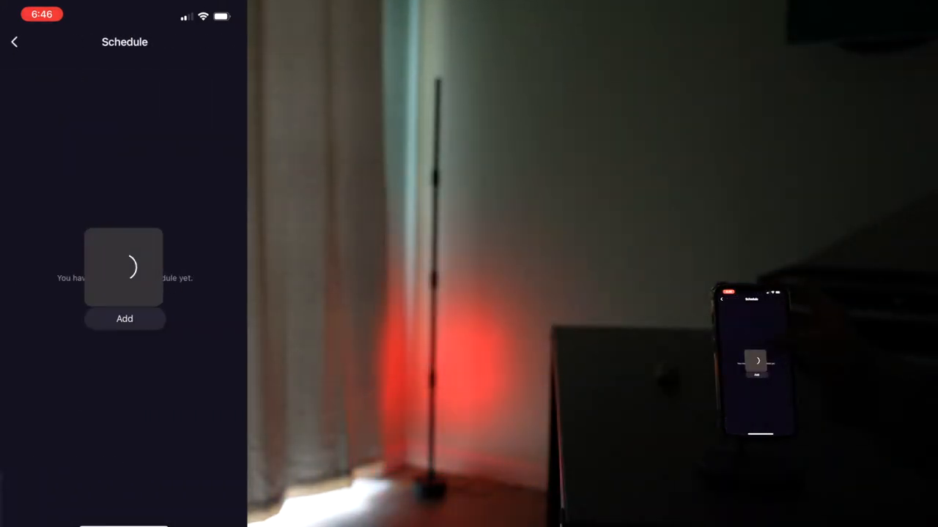
{"action": "left_click", "coordinate": [123, 318]}
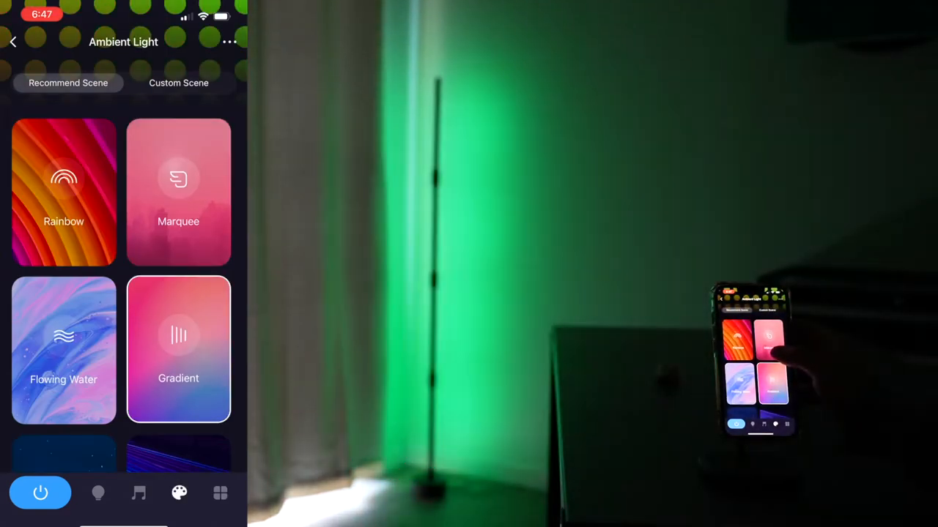
Apply the Marquee, Snow, Beat and Wink recommended scenes to the lamp.
{"action": "left_click", "coordinate": [178, 192]}
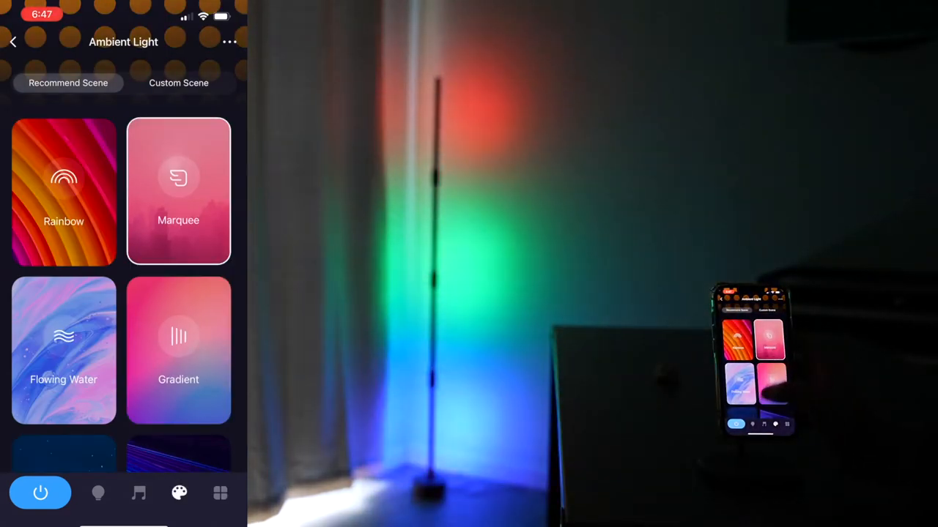
{"action": "scroll", "scroll_direction": "down", "scroll_amount": 3}
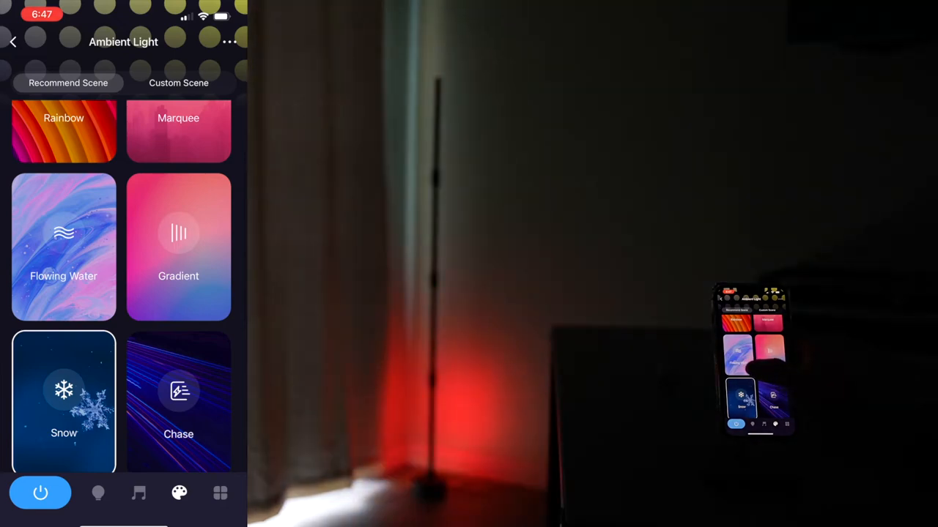
{"action": "scroll", "scroll_direction": "down", "scroll_amount": 3}
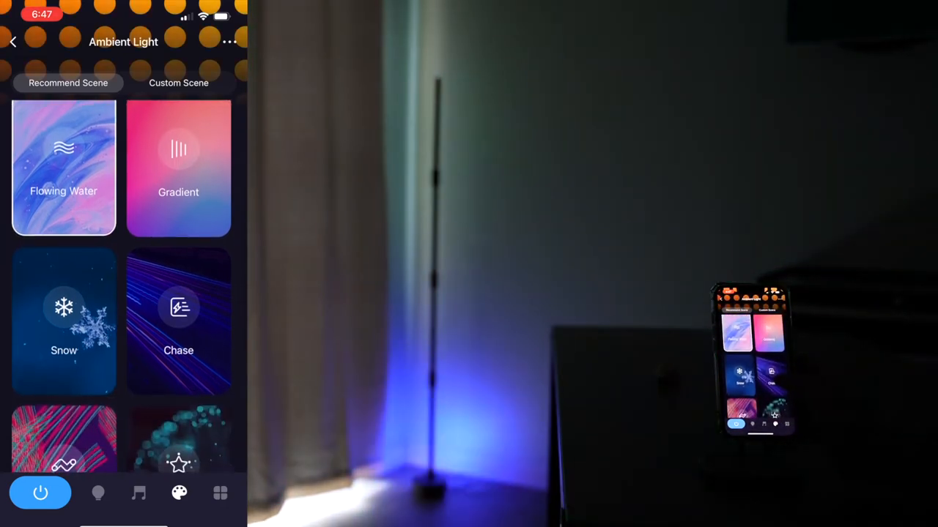
{"action": "left_click", "coordinate": [178, 270]}
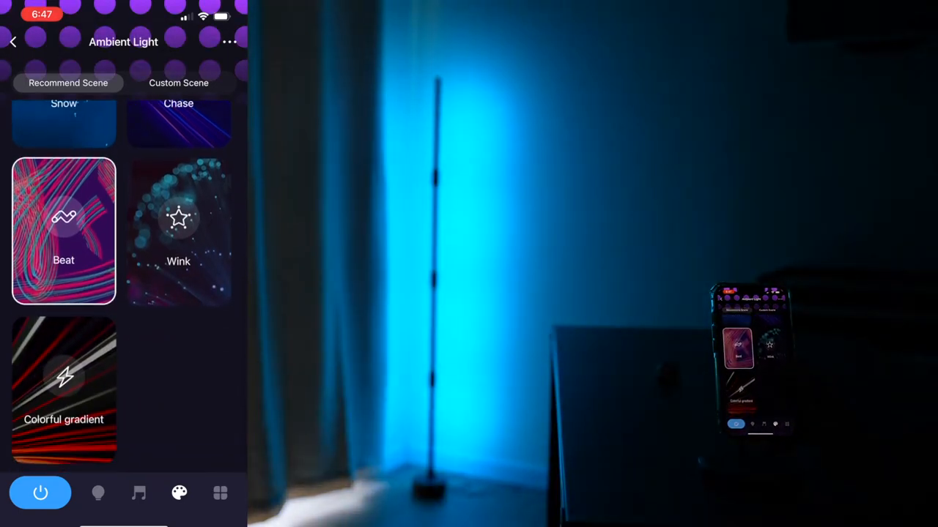
{"action": "left_click", "coordinate": [178, 233]}
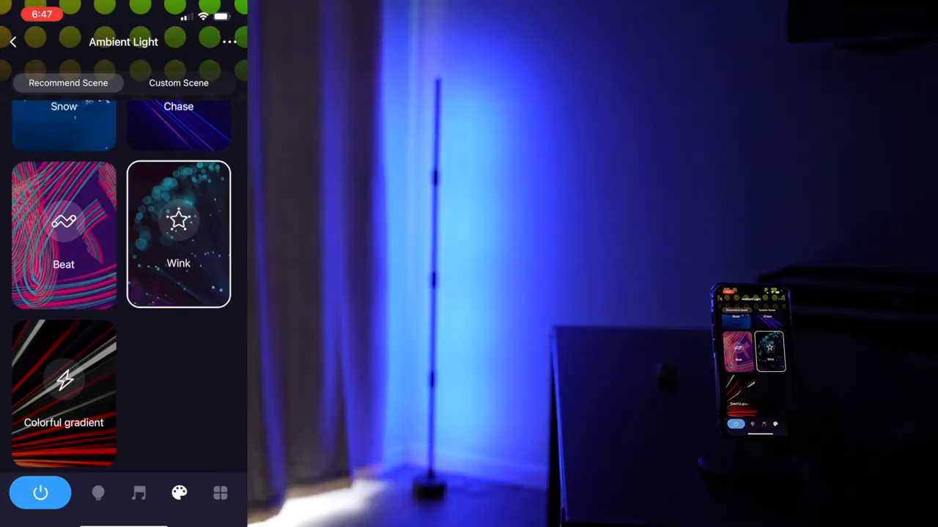
{"action": "left_click", "coordinate": [63, 393]}
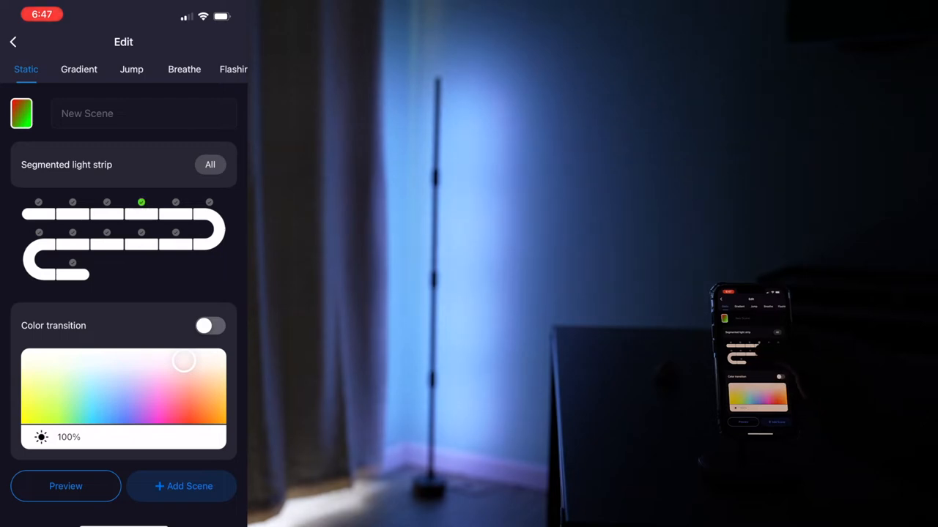
Select two light-strip segments to colour in a new static custom scene.
{"action": "left_click", "coordinate": [106, 202]}
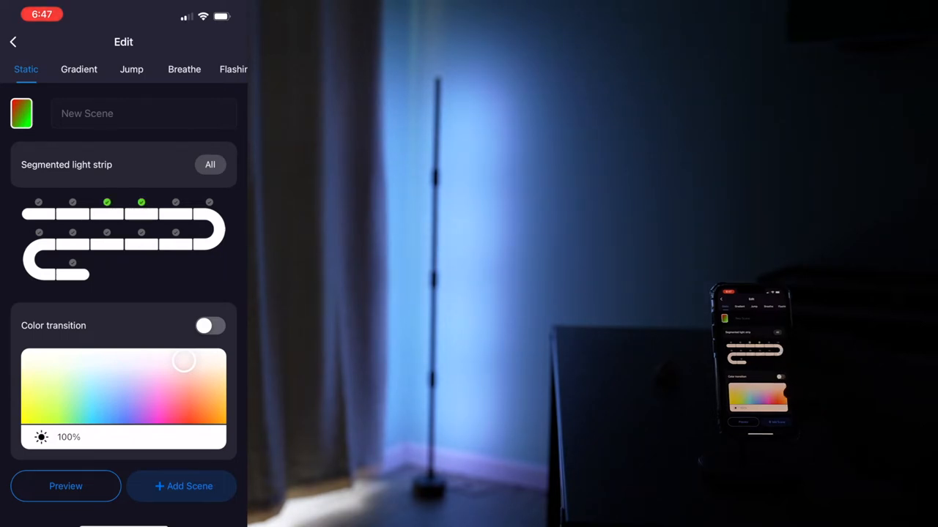
{"action": "left_click", "coordinate": [210, 326]}
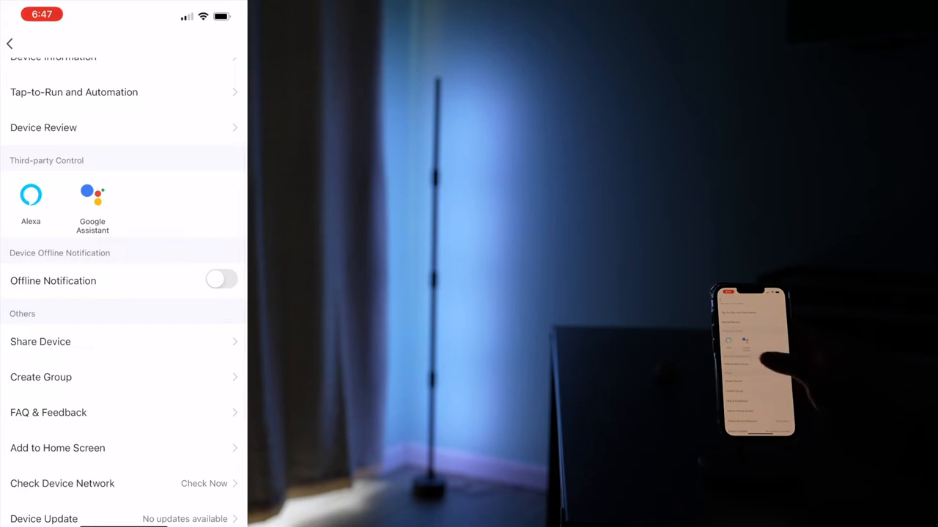
Check Device Update, confirming firmware V1.0.14 has no updates available.
{"action": "scroll", "scroll_direction": "down", "scroll_amount": 3}
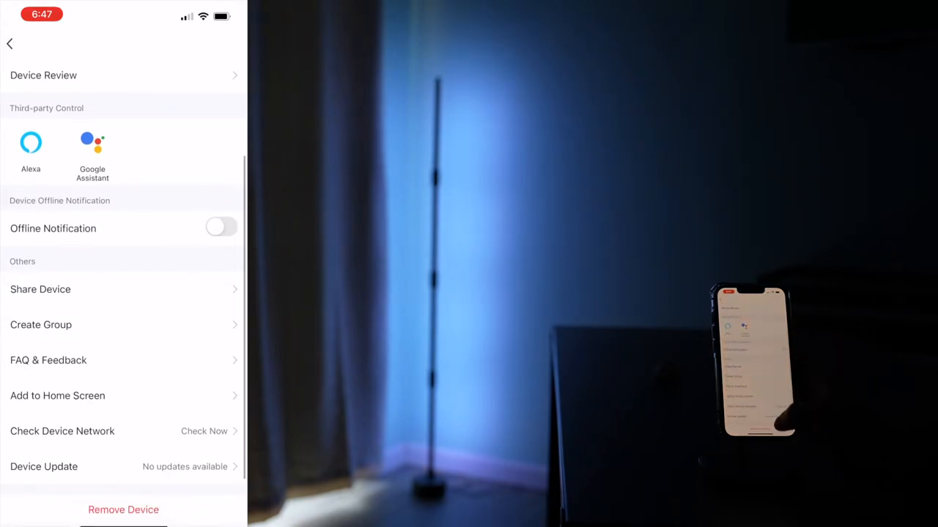
{"action": "left_click", "coordinate": [43, 466]}
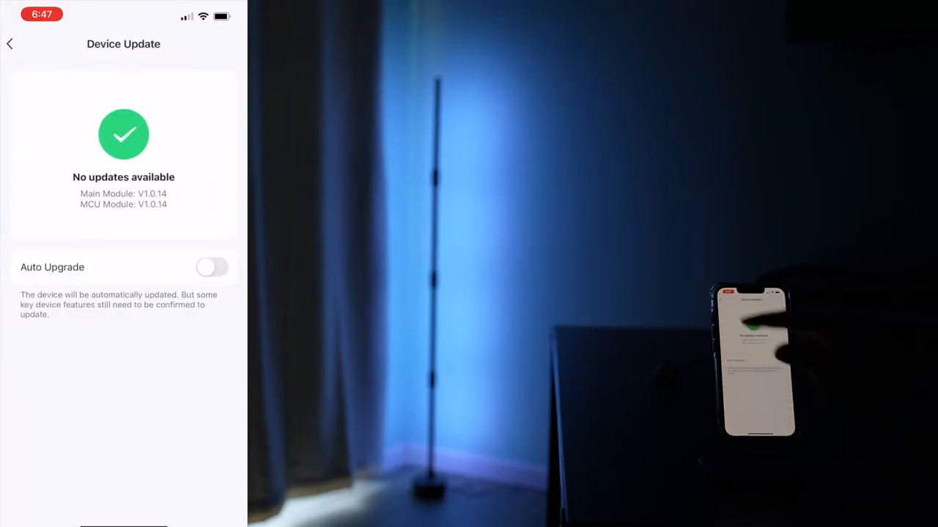
{"action": "left_click", "coordinate": [9, 44]}
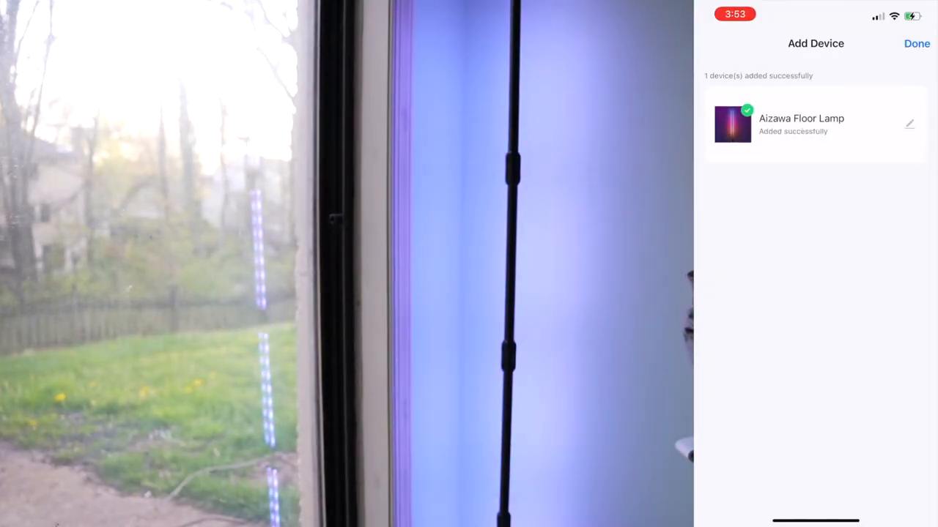
Finish adding the Aizawa Floor Lamp and start its V1.0.14 firmware update.
{"action": "left_click", "coordinate": [916, 43]}
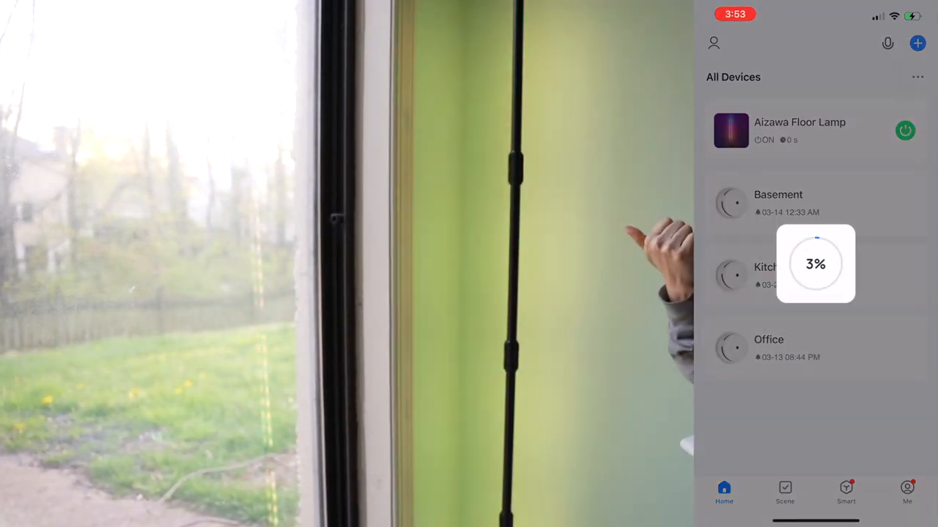
{"action": "left_click", "coordinate": [800, 131]}
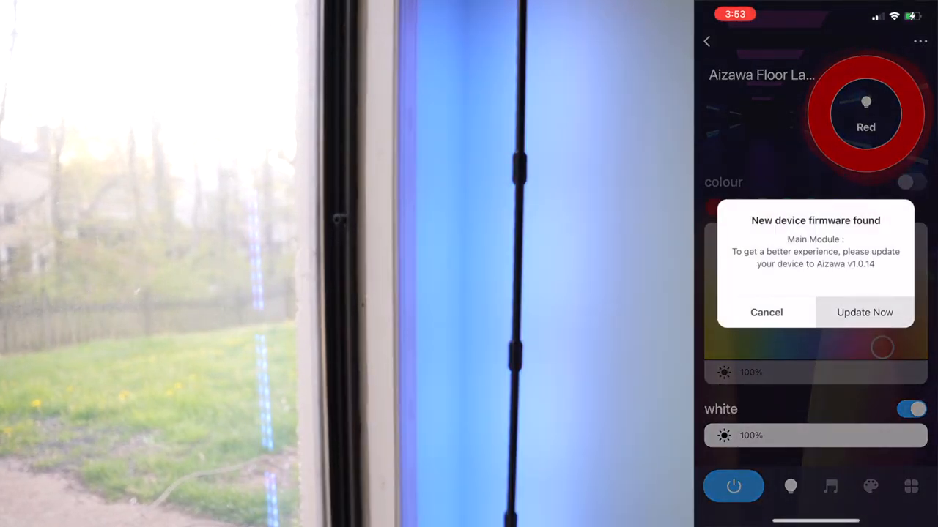
{"action": "left_click", "coordinate": [864, 312]}
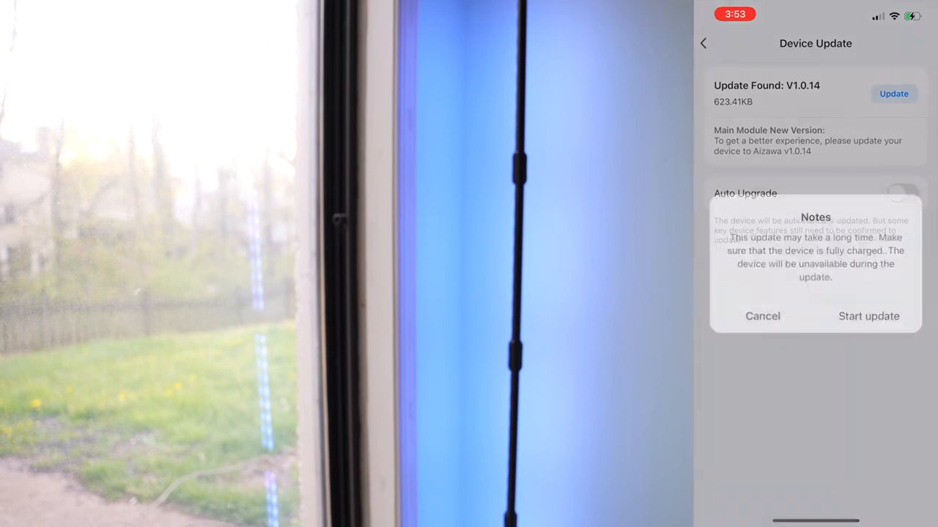
{"action": "left_click", "coordinate": [868, 316]}
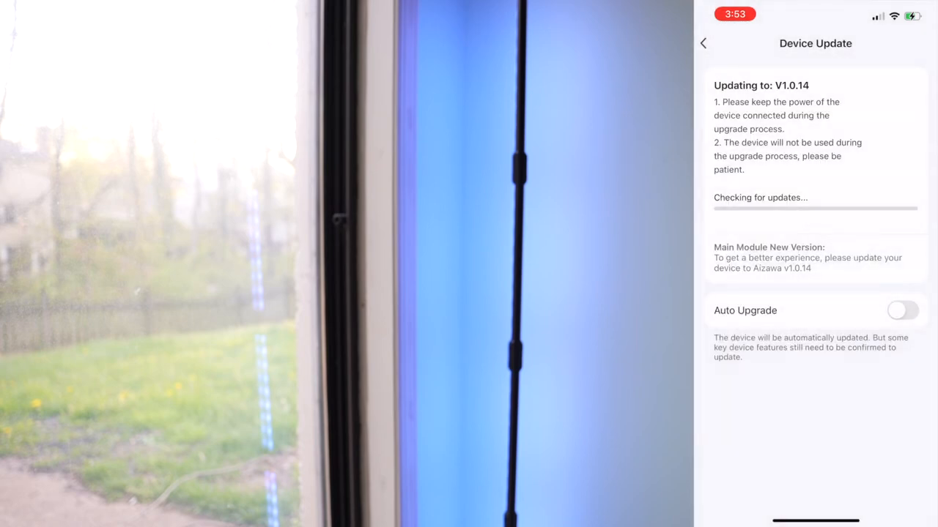